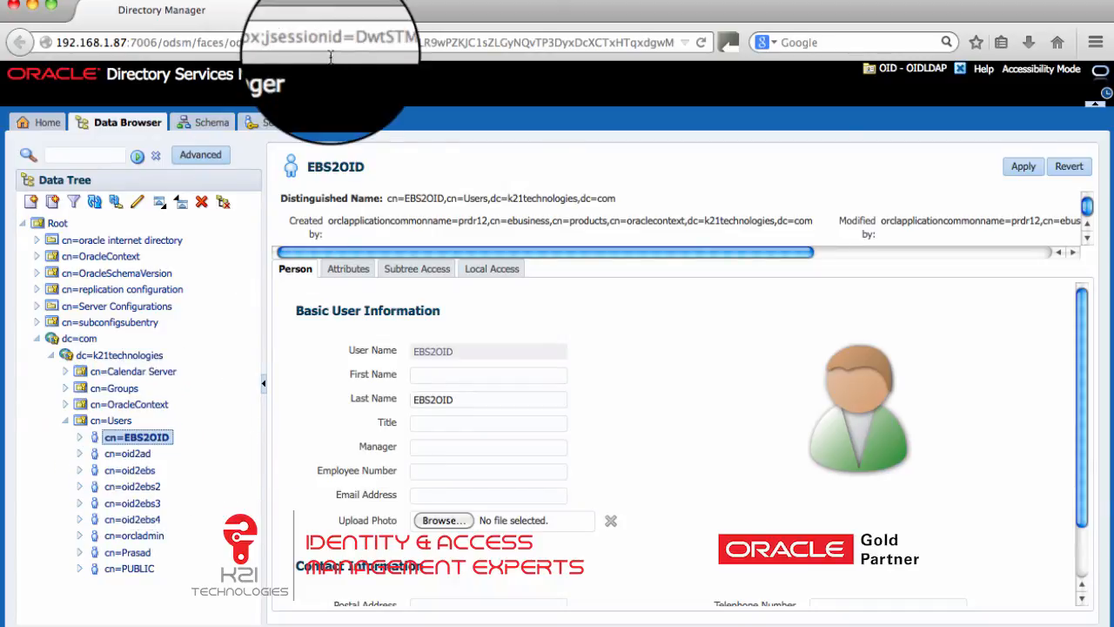
Load ebs.k21technologies.com in a new tab, reaching the redirect notice to AppsLogin.
click(467, 10)
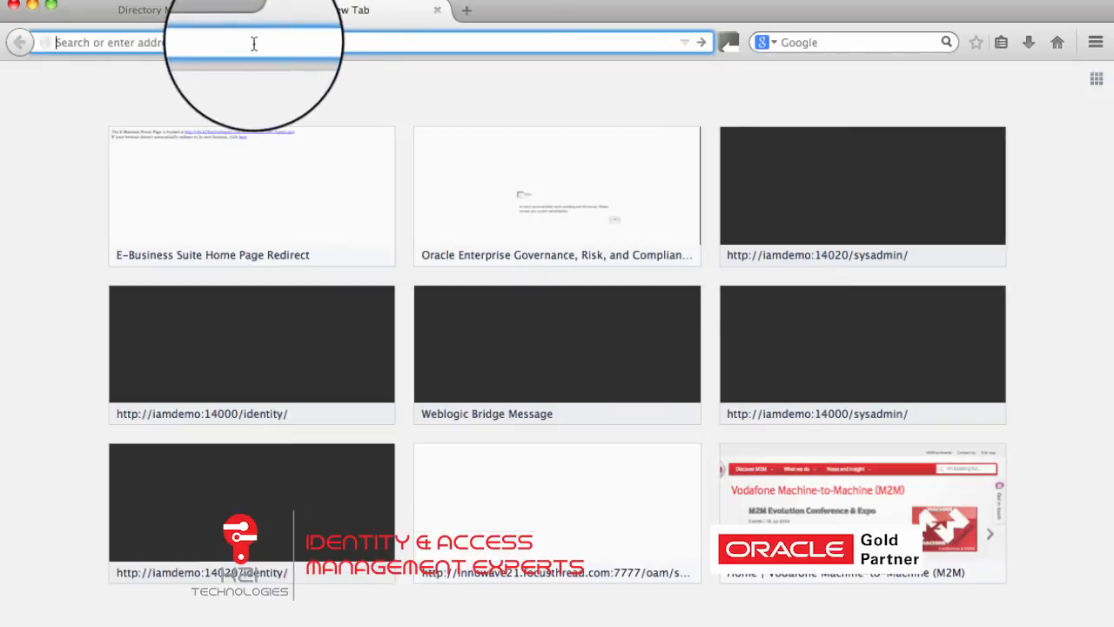
text(ebs.k21technologies.com/)
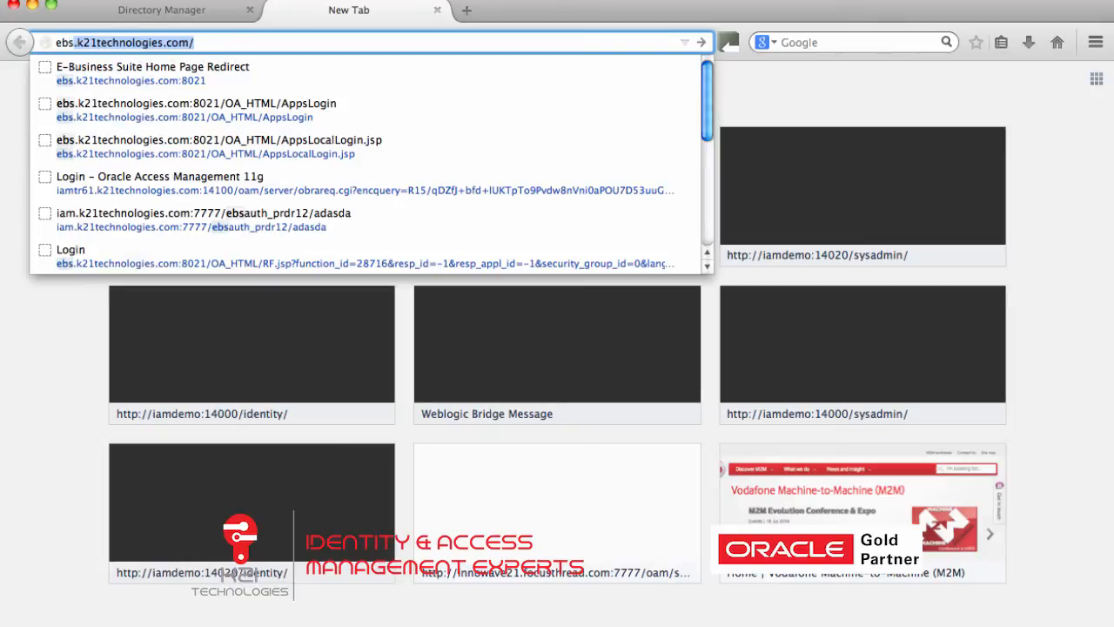
key(backspace)
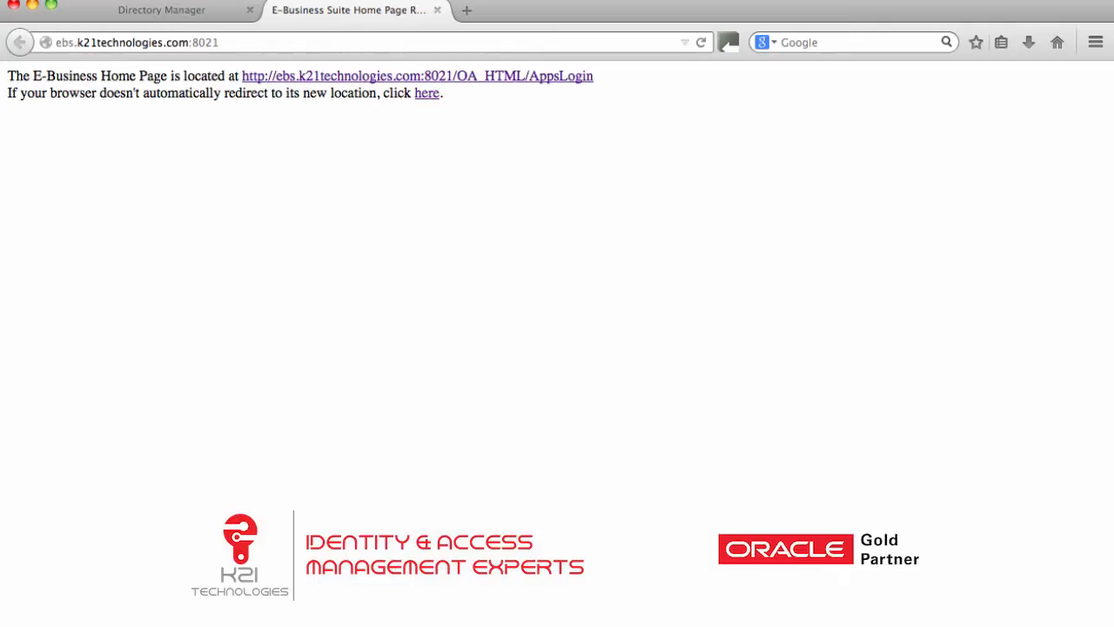
Follow the 'here' redirect link, landing on the Oracle Access Manager login page.
click(426, 94)
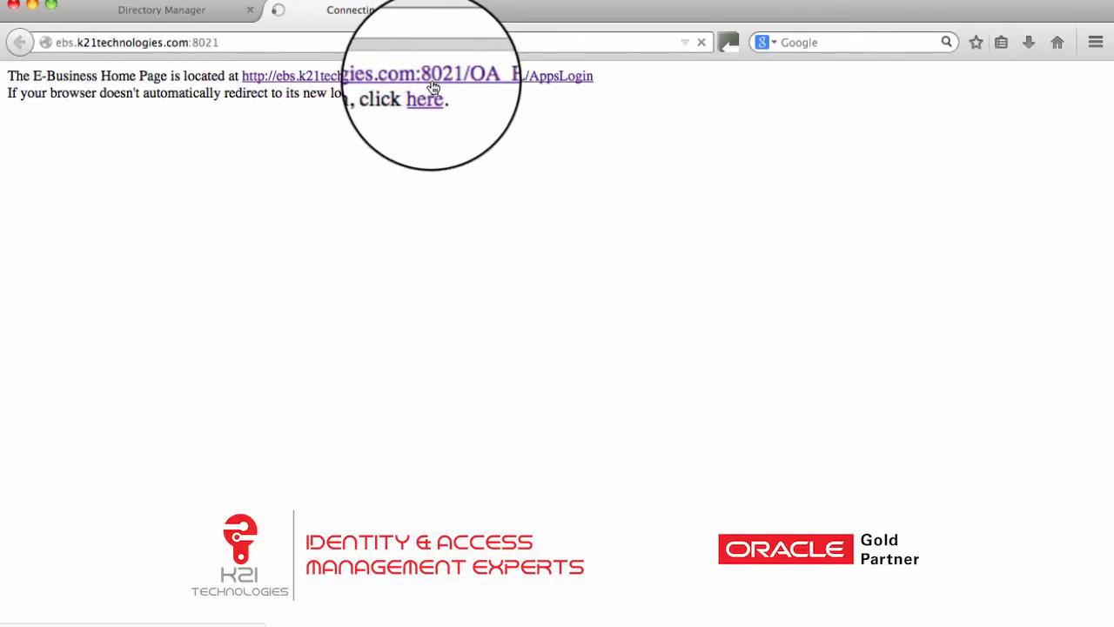
click(425, 97)
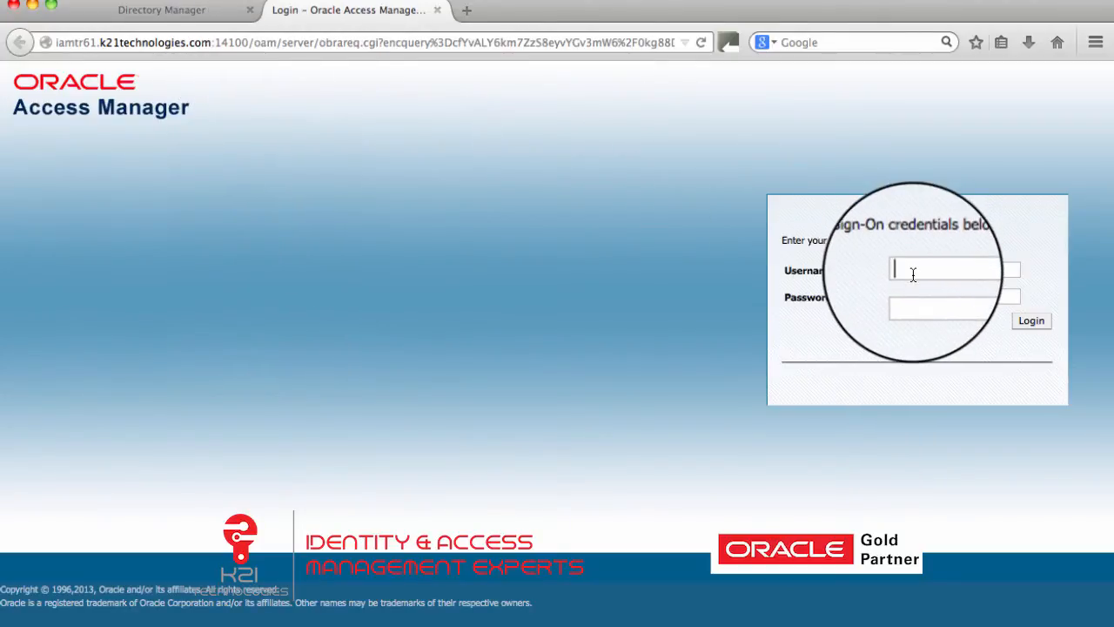
Log in as ebs2oid with its password, reaching the Oracle Applications Home Page.
text(ebs2oid)
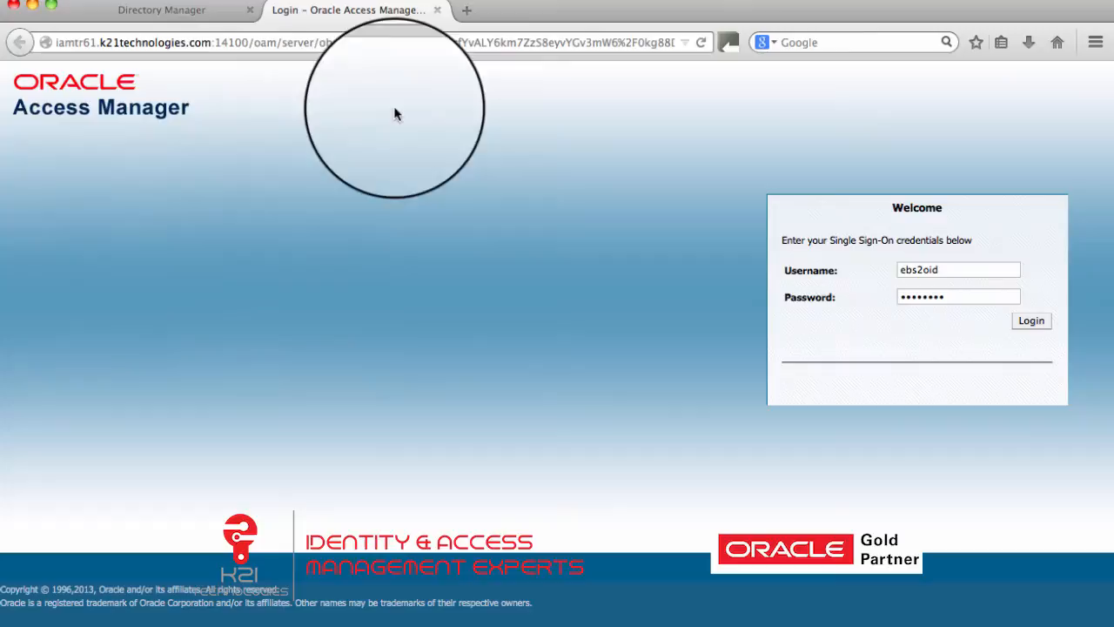
click(160, 11)
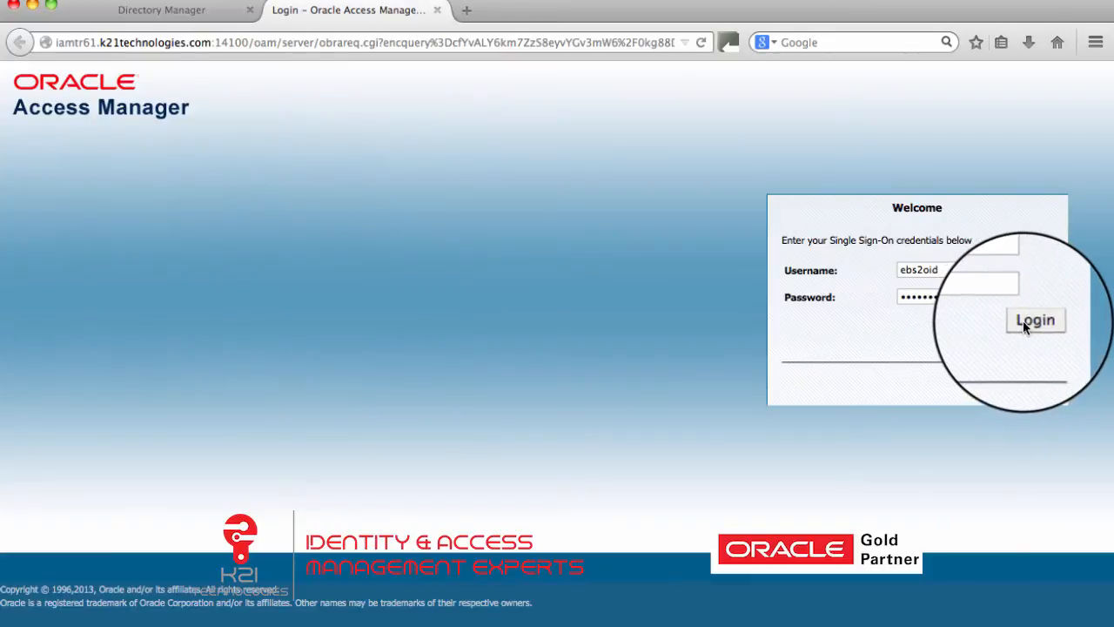
click(1034, 321)
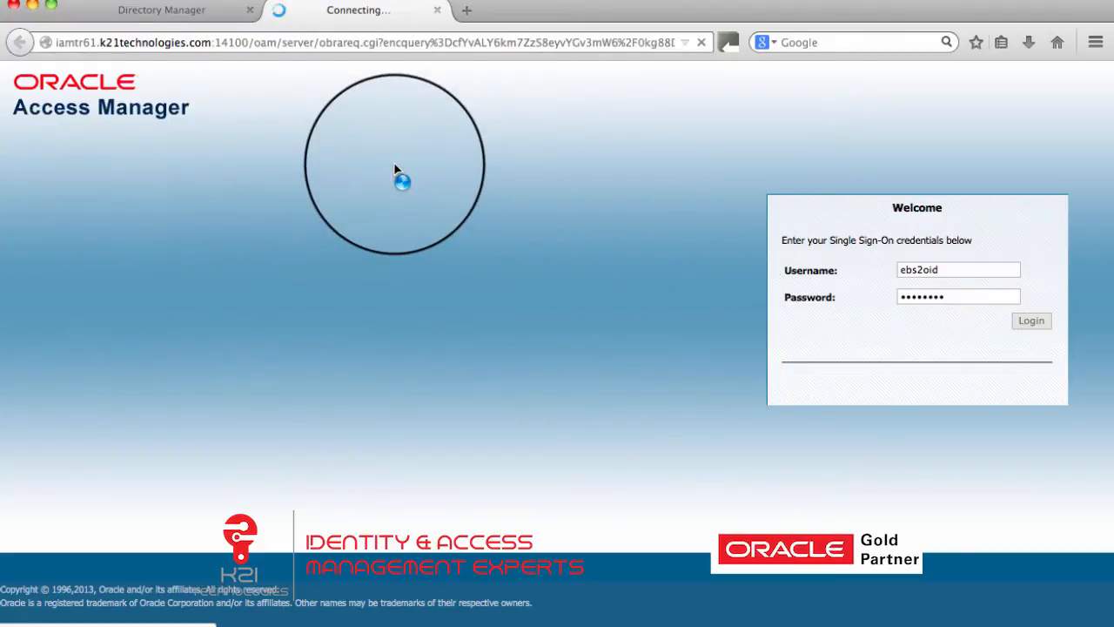
click(1030, 320)
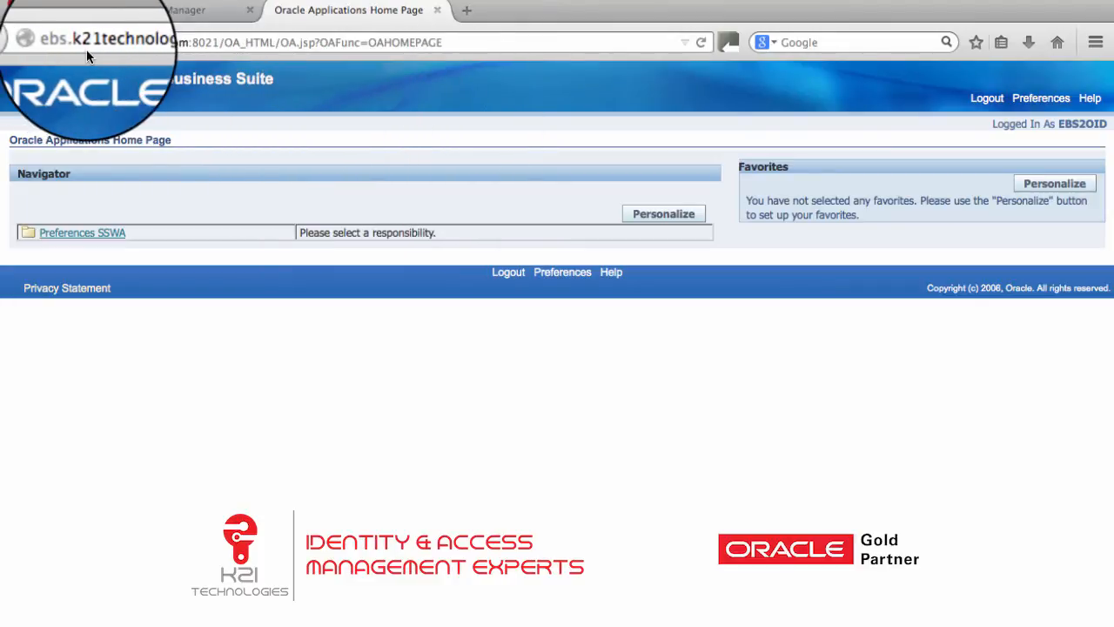
mouse_move(496, 68)
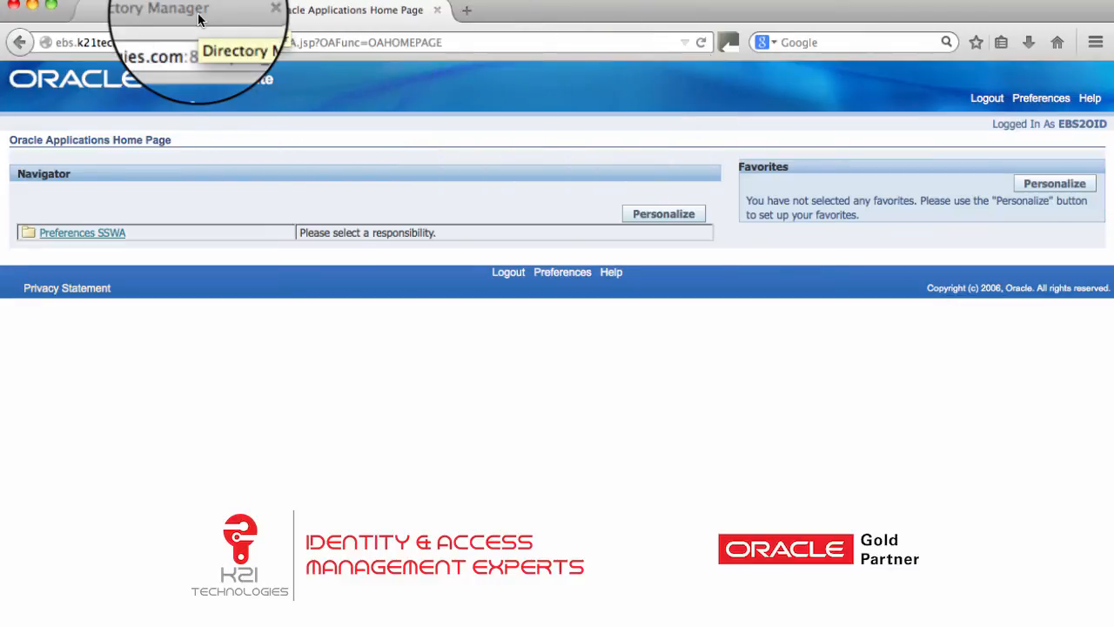
Expand the Preferences SSWA responsibility in the Navigator, then bring up the header capture window.
click(348, 10)
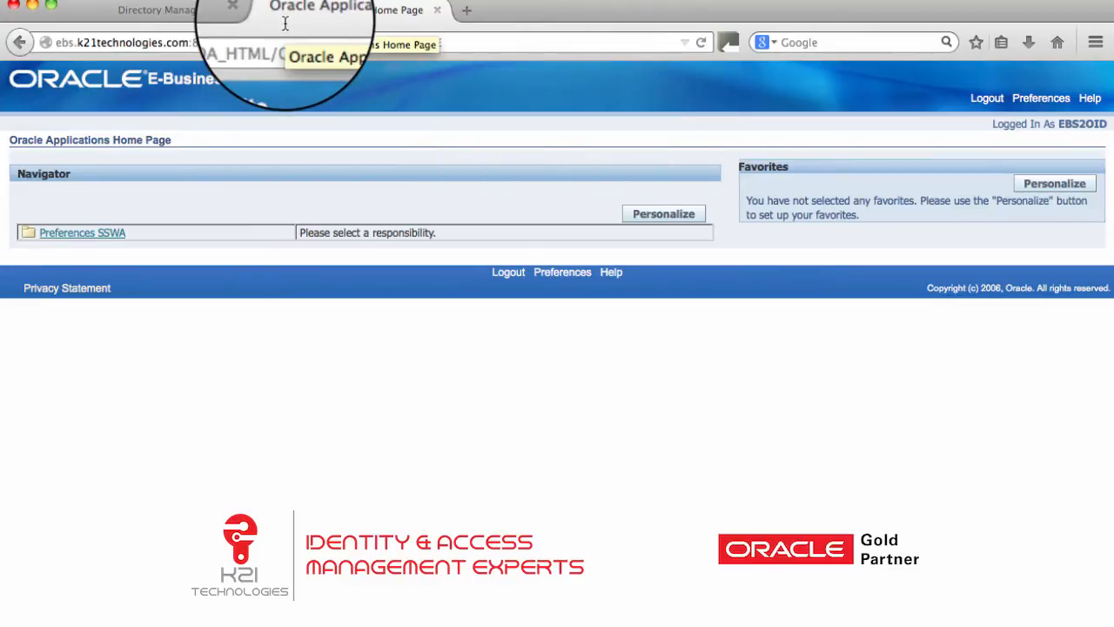
click(82, 233)
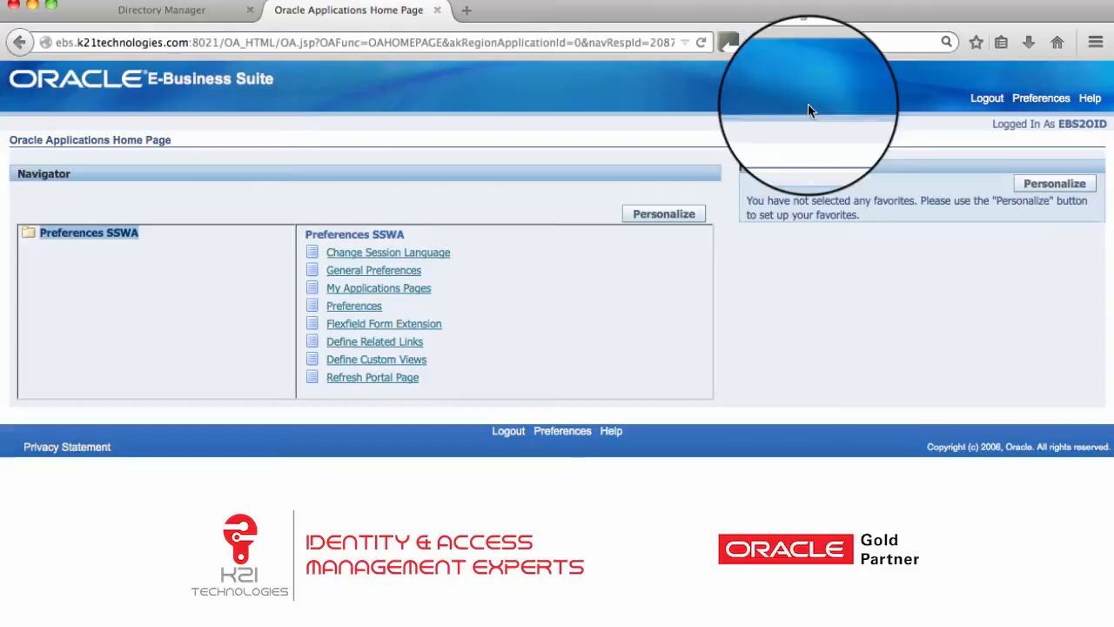
click(160, 11)
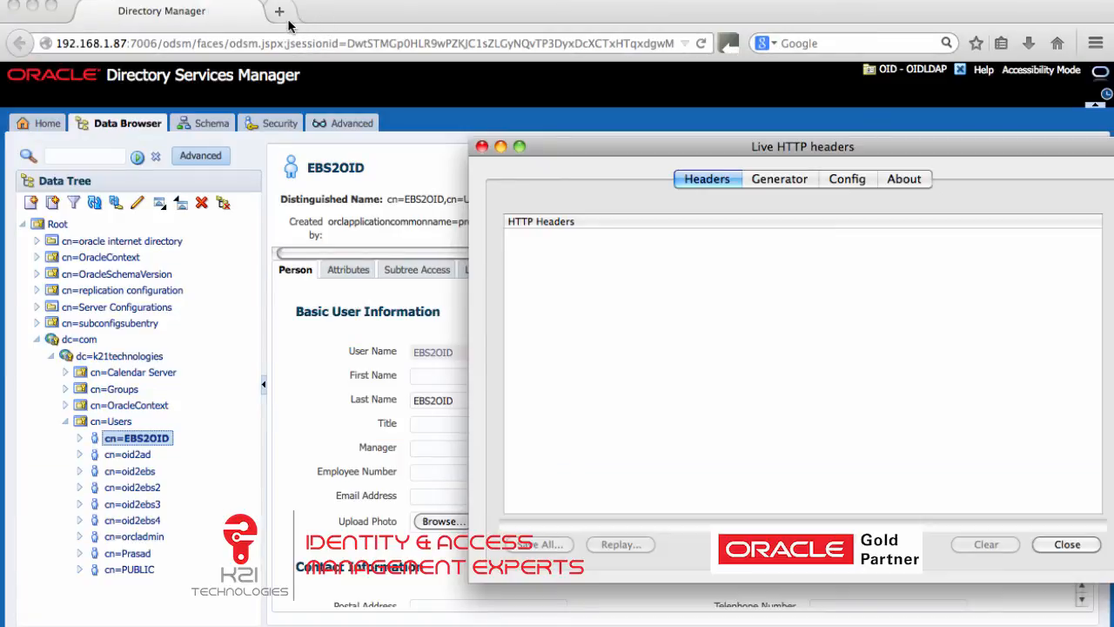
mouse_move(278, 10)
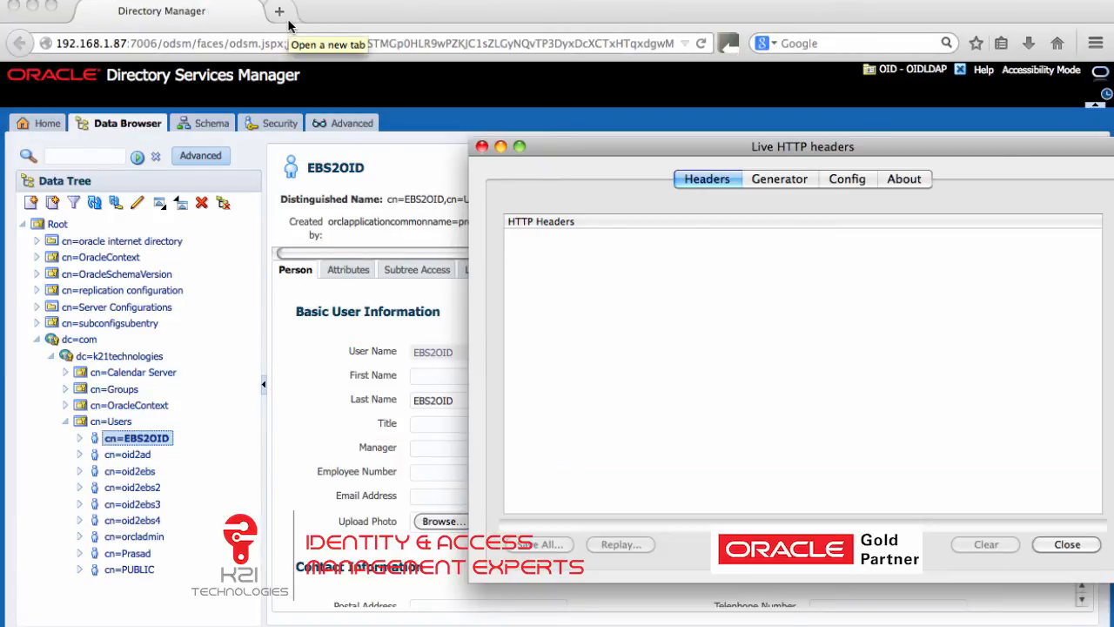
Start a fresh browser tab while Live HTTP Headers waits with an empty log.
click(278, 10)
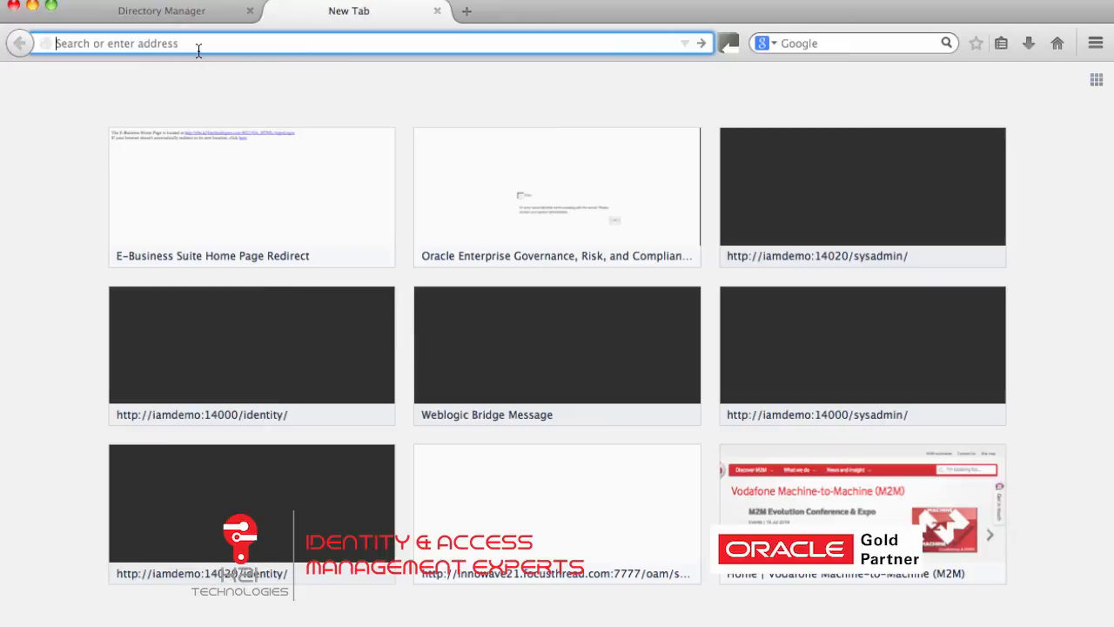
Load ebs.k21technologies.com:8021 again so the redirect to the OAM login is captured.
text(ebs.k21technologies.com/)
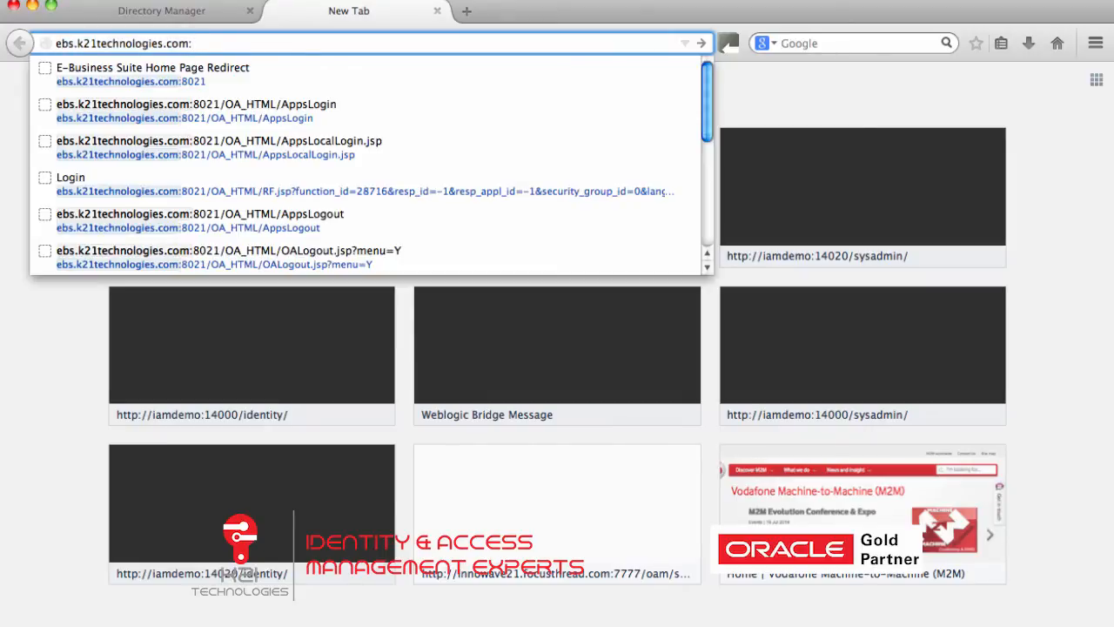
text(:8021)
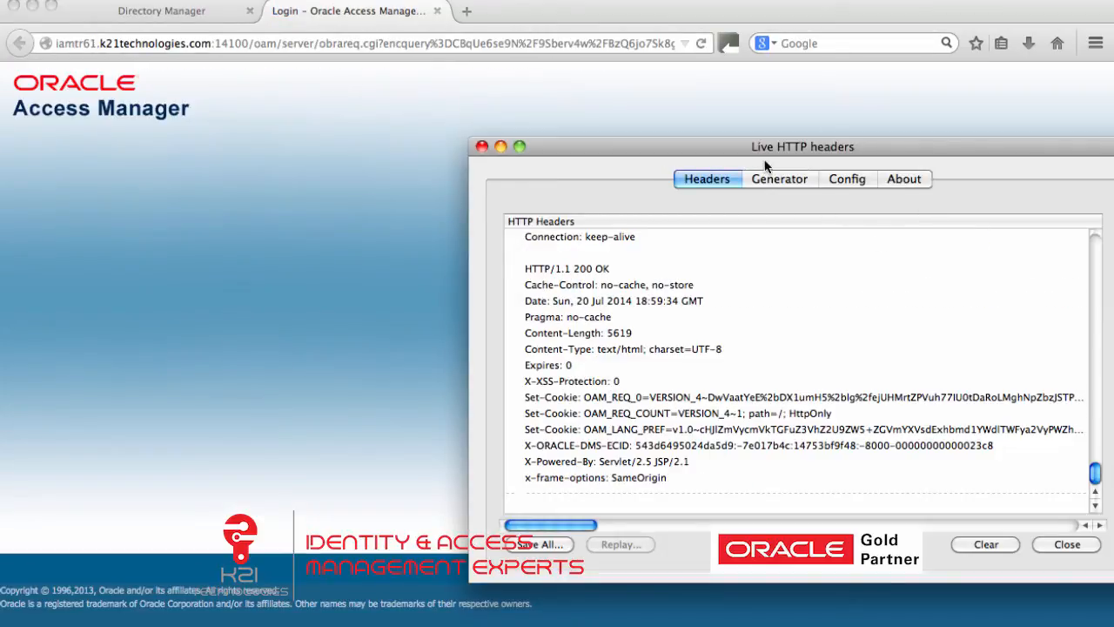
mouse_move(1095, 474)
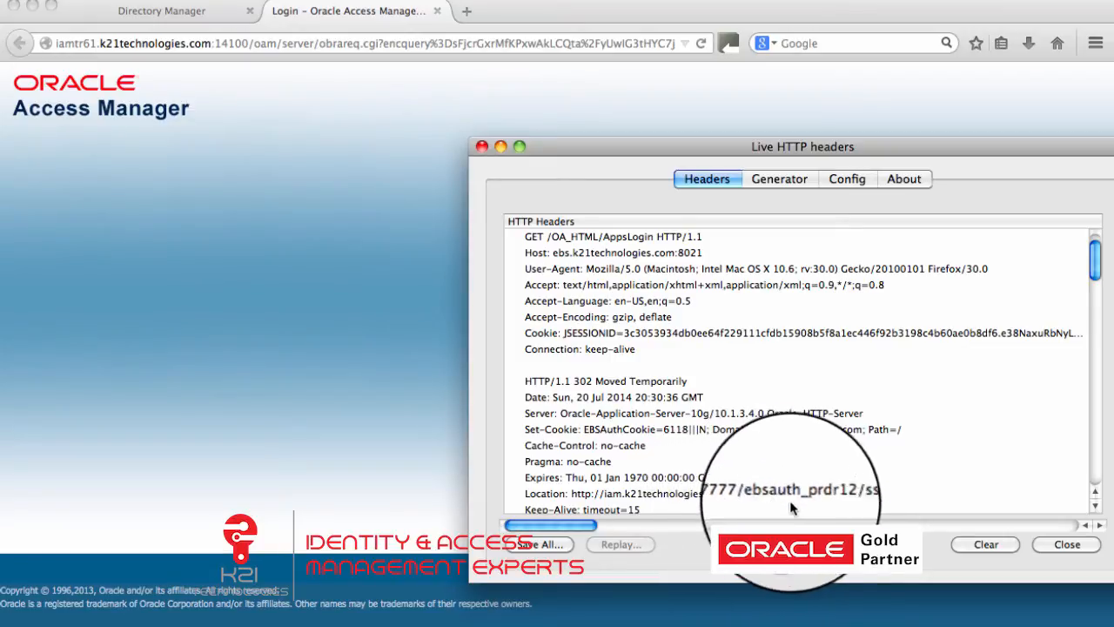
mouse_move(836, 505)
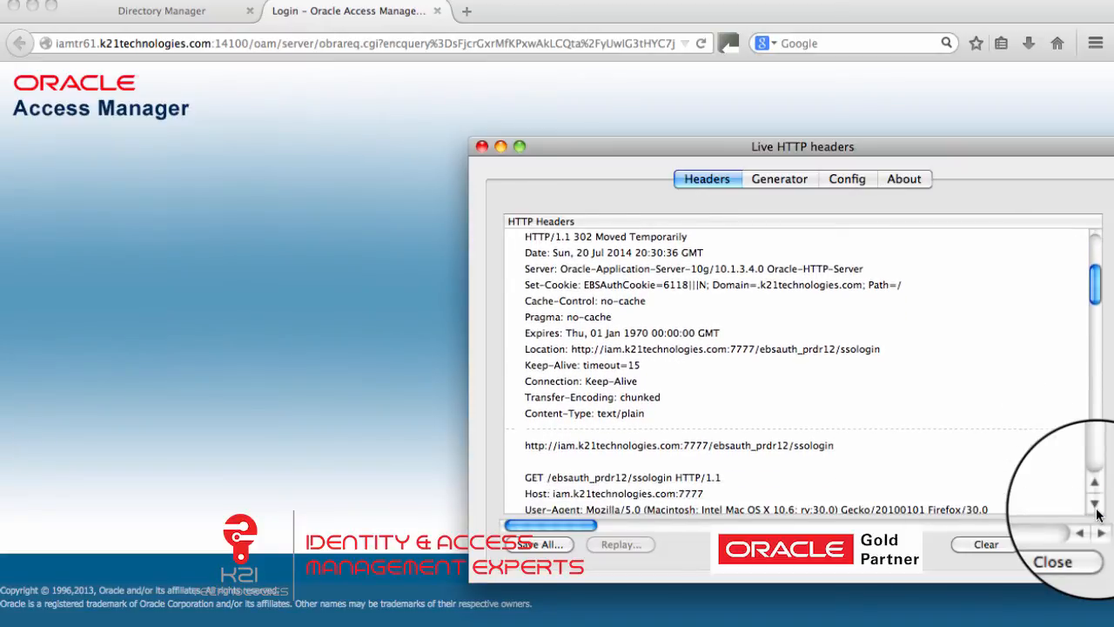
Scroll the Headers log to AppsLogin's 302 redirect toward /ebsauth_prdr12/ssologin.
scroll(down, 3)
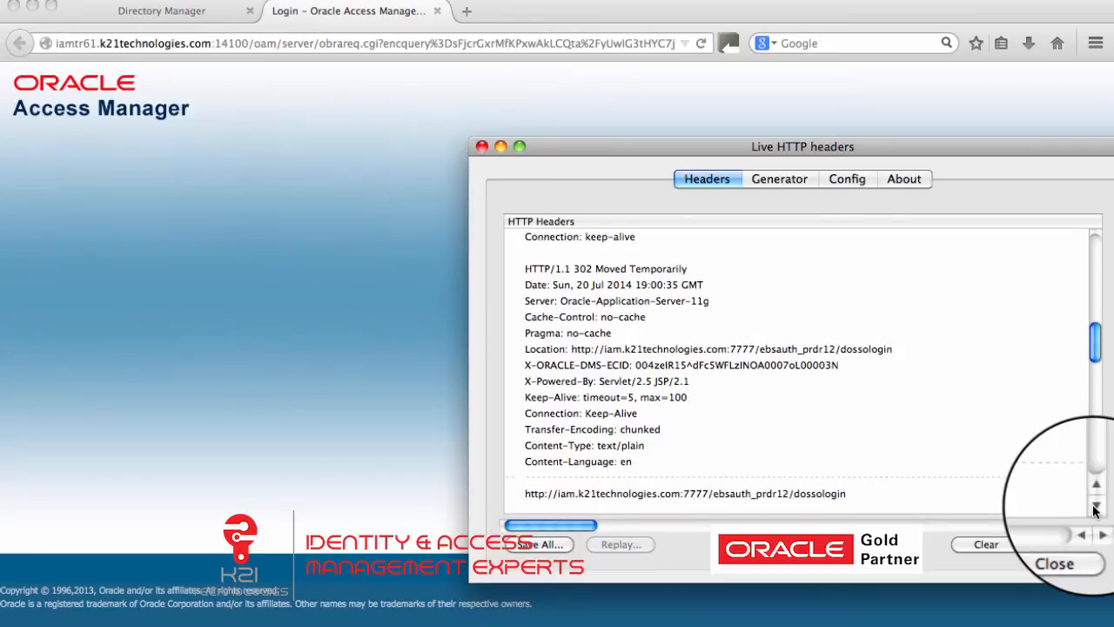
Scroll past dossologin's 302 to obrareq.cgi down to the 200 OK setting OAM_REQ cookies.
scroll(down, 3)
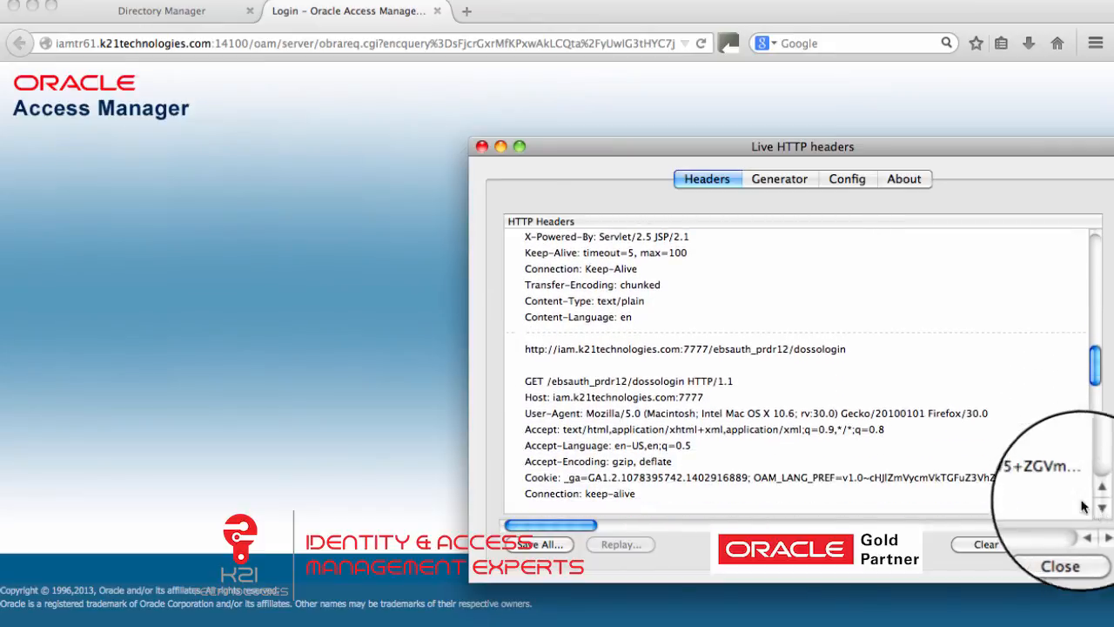
mouse_move(834, 364)
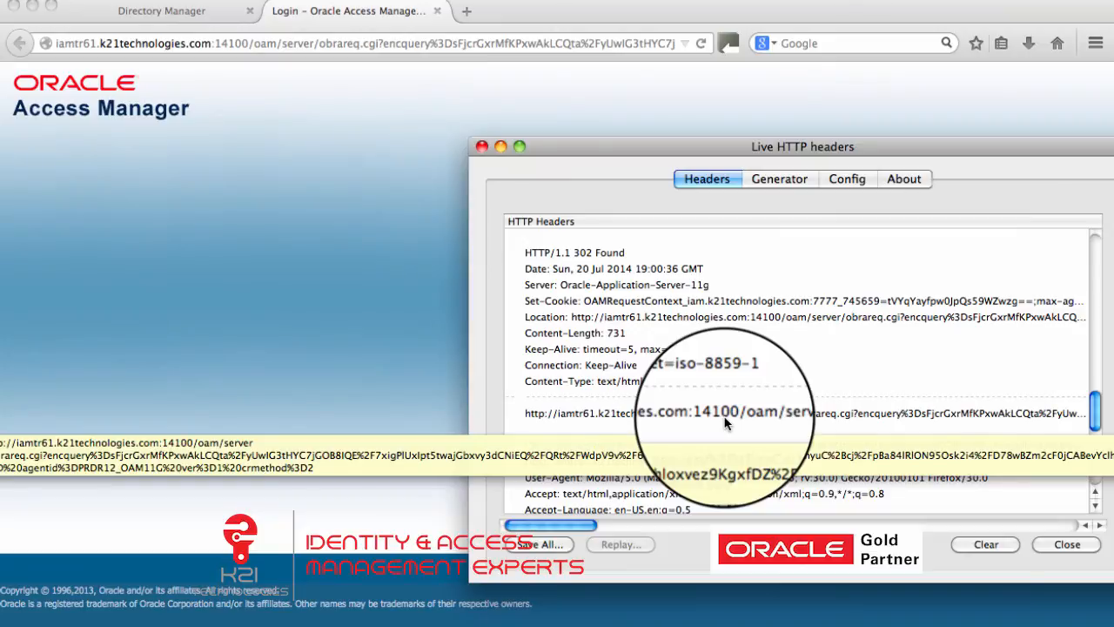
scroll(down, 3)
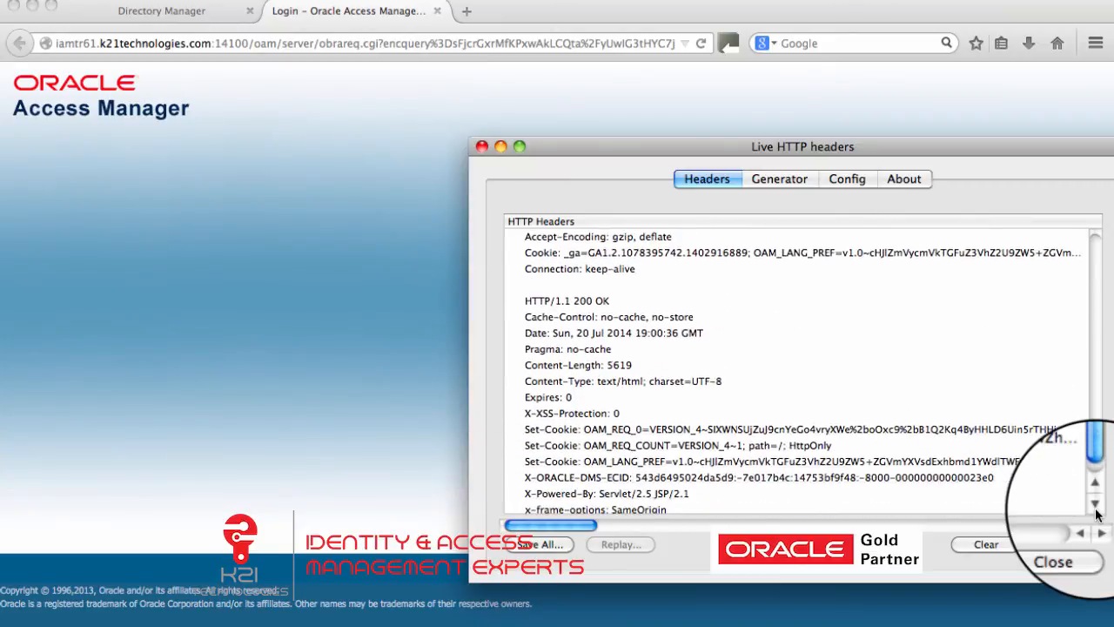
scroll(down, 3)
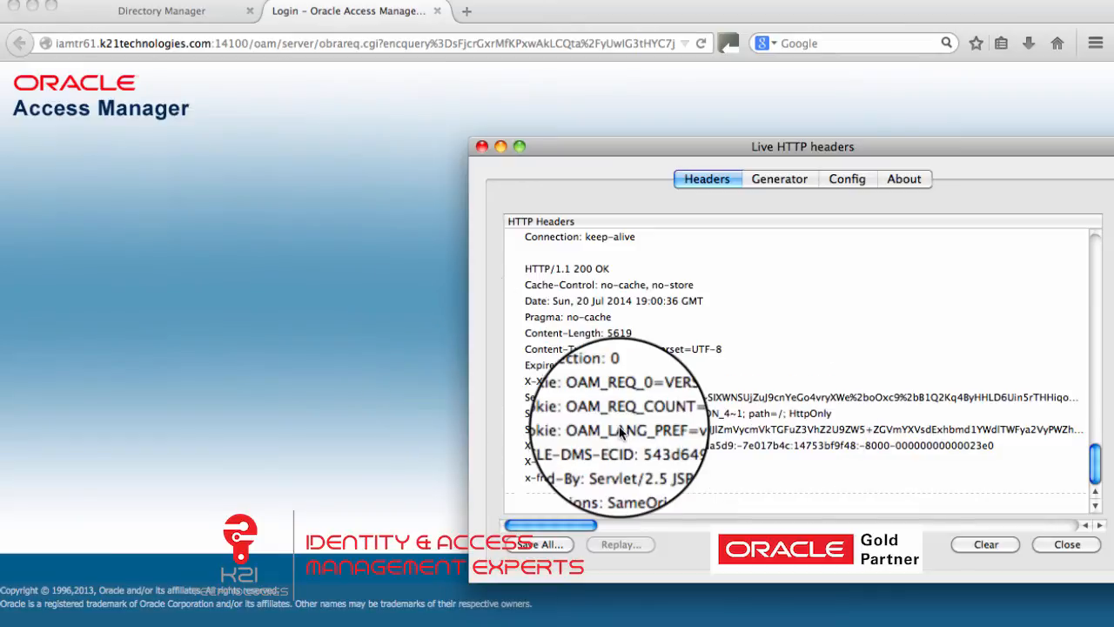
Log in again as ebs2oid via the autocomplete suggestion, reaching the E-Business Suite home page.
click(1065, 543)
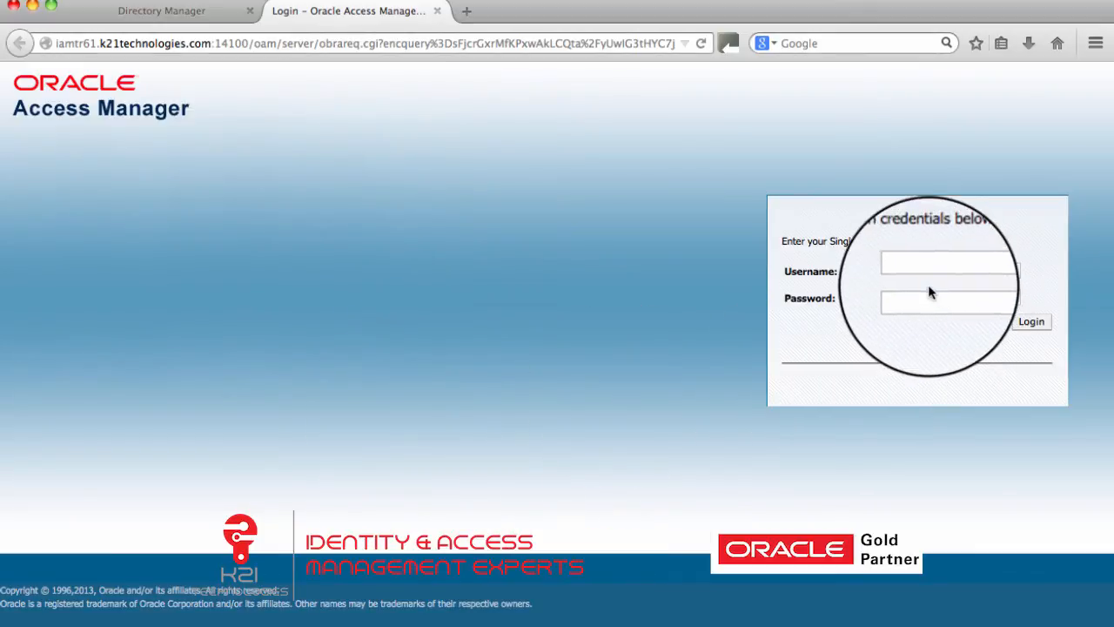
text(ebs)
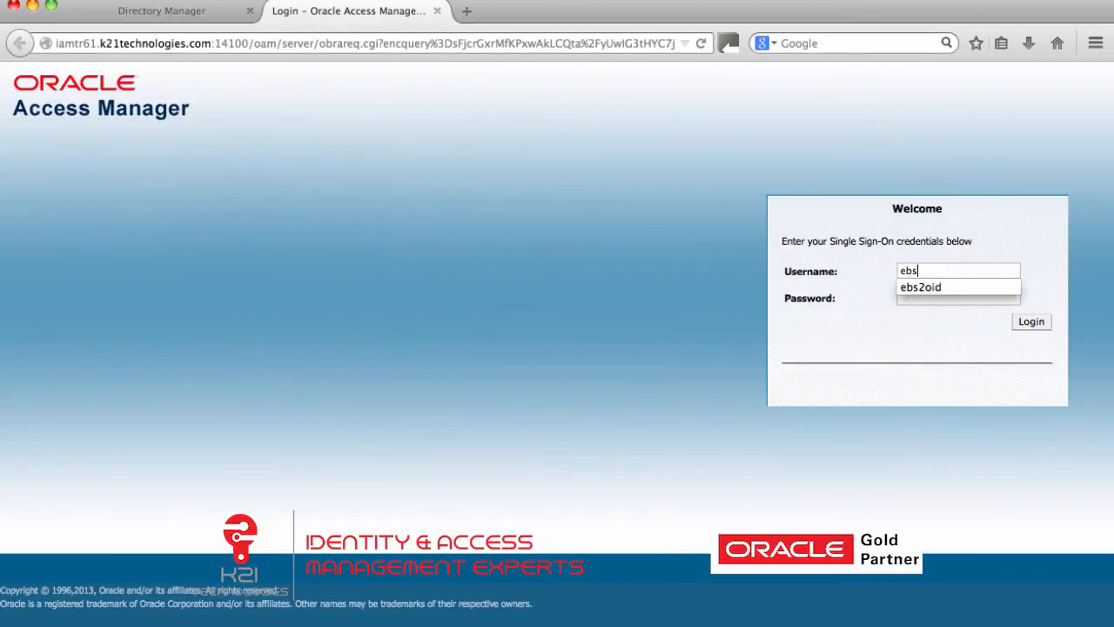
click(919, 287)
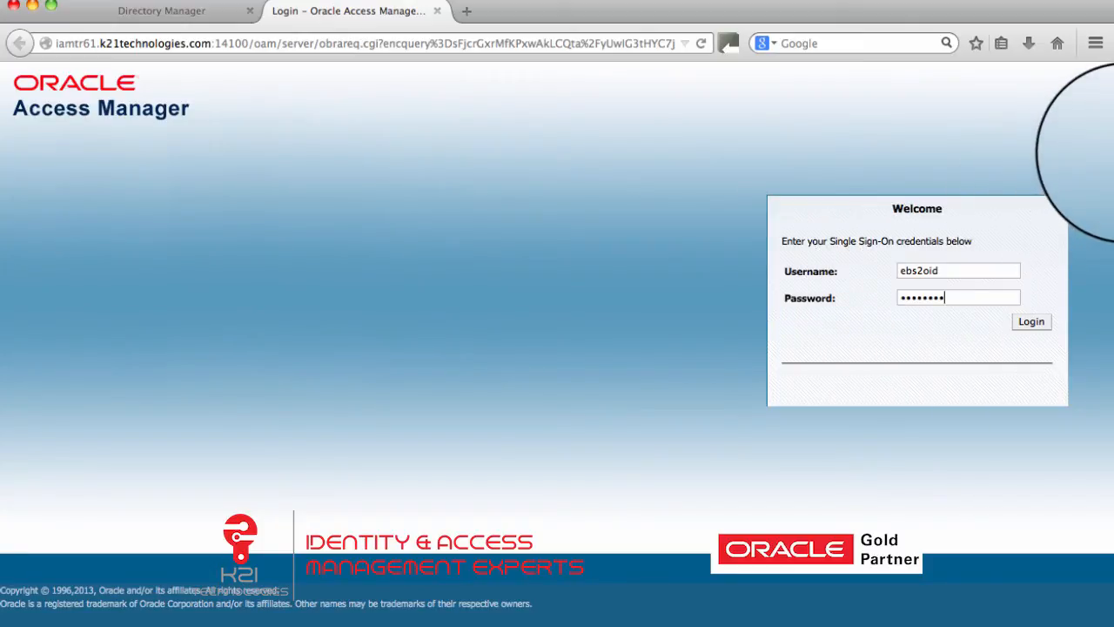
click(1030, 320)
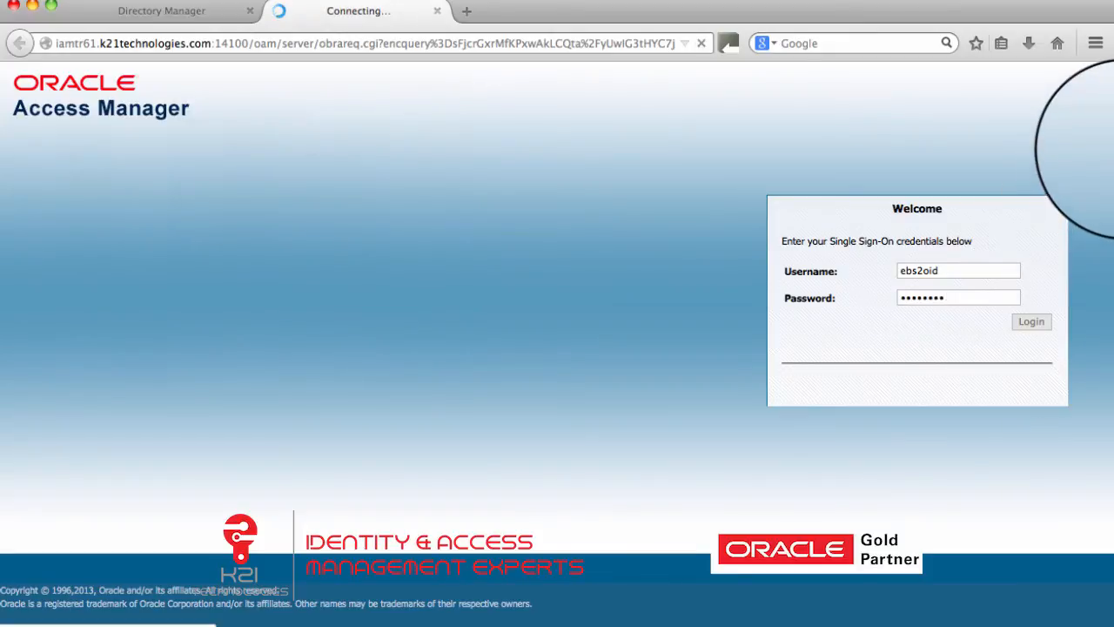
click(1031, 320)
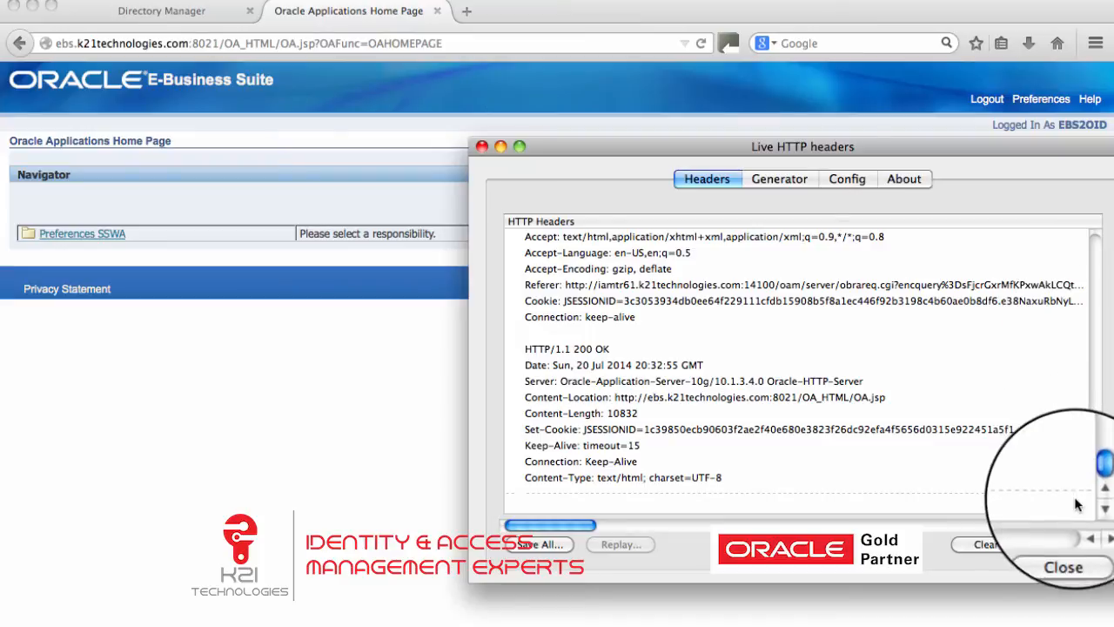
Scroll to the POST /oam/server/auth_cred_submit carrying the ebs2oid form data.
scroll(down, 3)
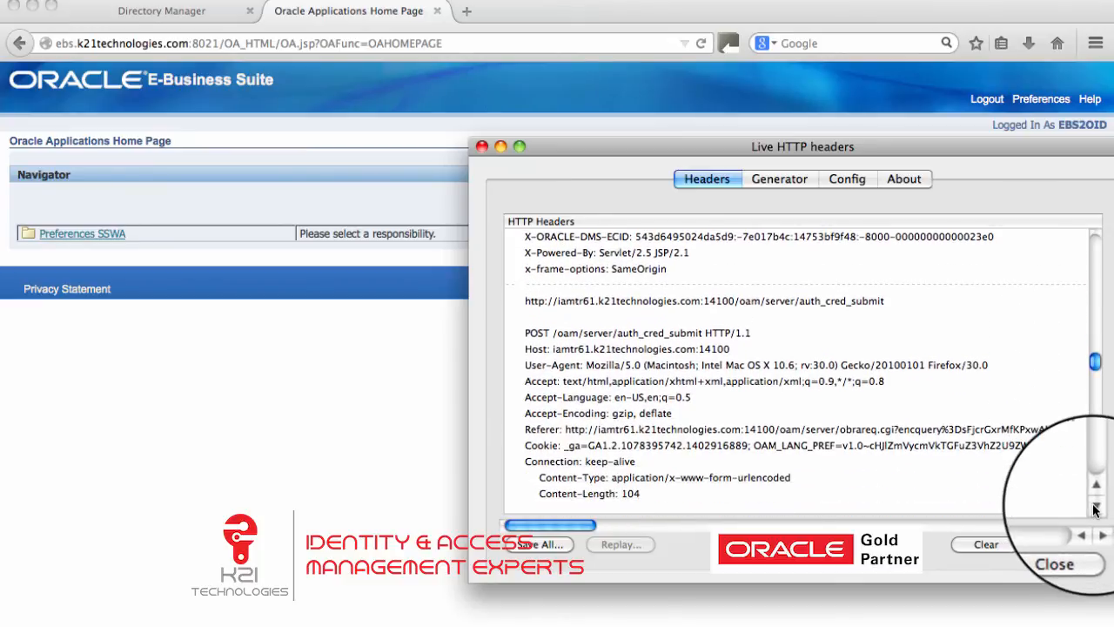
scroll(down, 3)
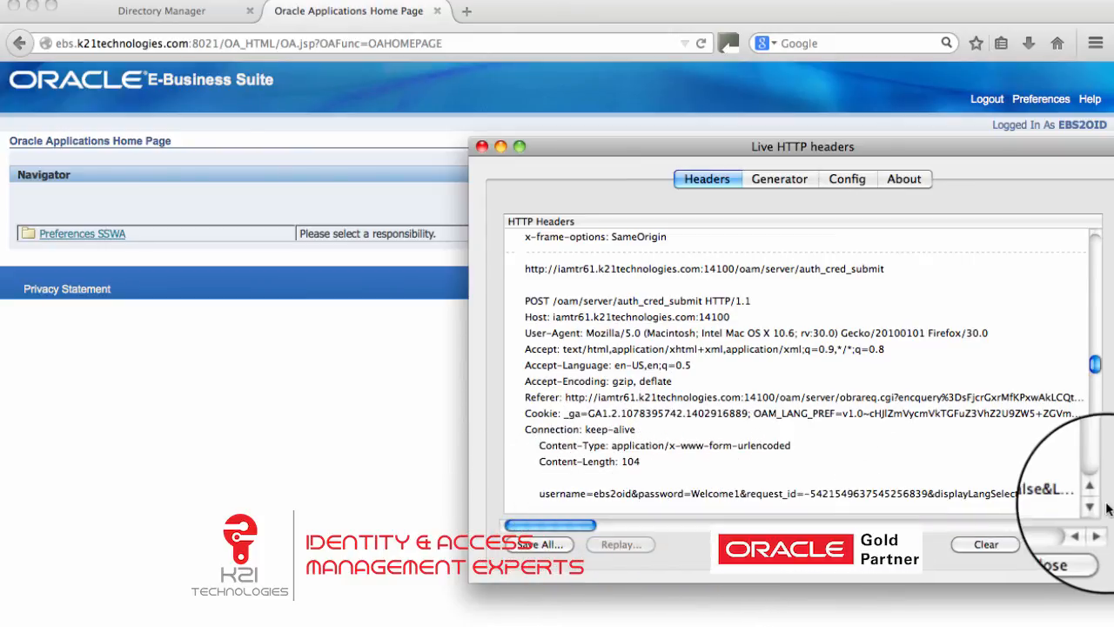
Scroll the Headers list past the 302 dossologin redirects to GET /OA_HTML/OA.jsp?OAFunc=OAHOMEPAGE and its 200 OK.
scroll(down, 3)
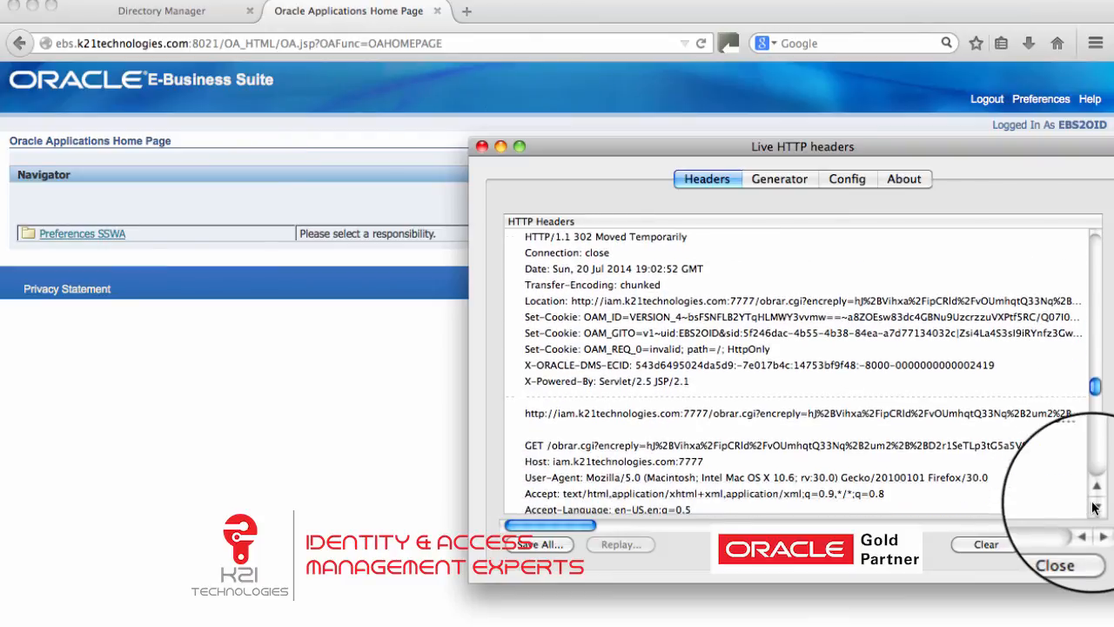
scroll(down, 3)
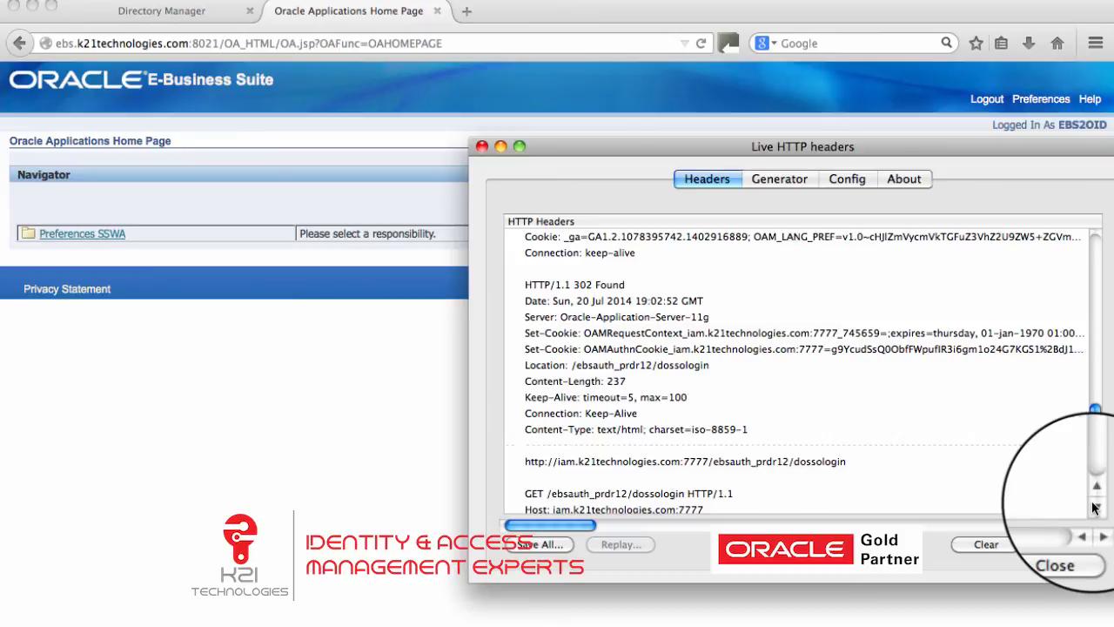
scroll(down, 3)
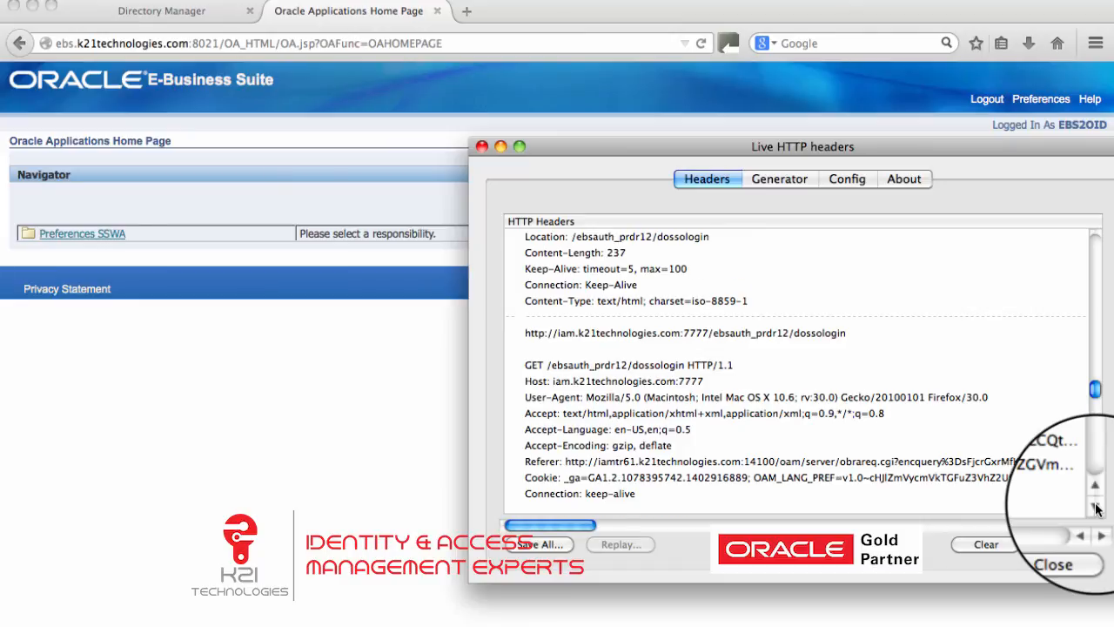
scroll(down, 3)
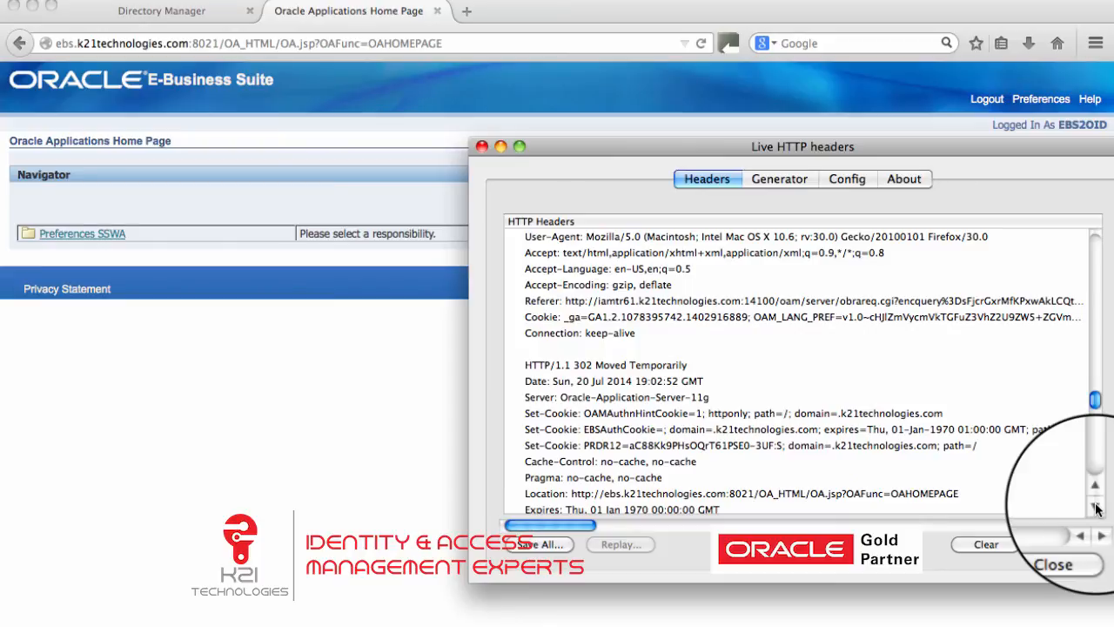
scroll(down, 3)
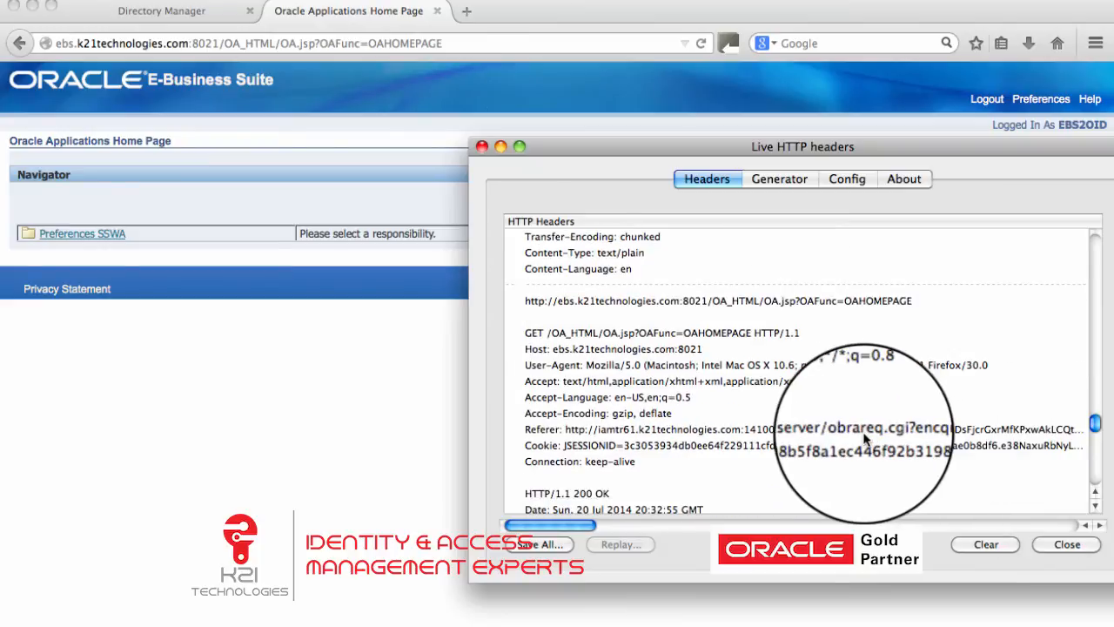
mouse_move(745, 387)
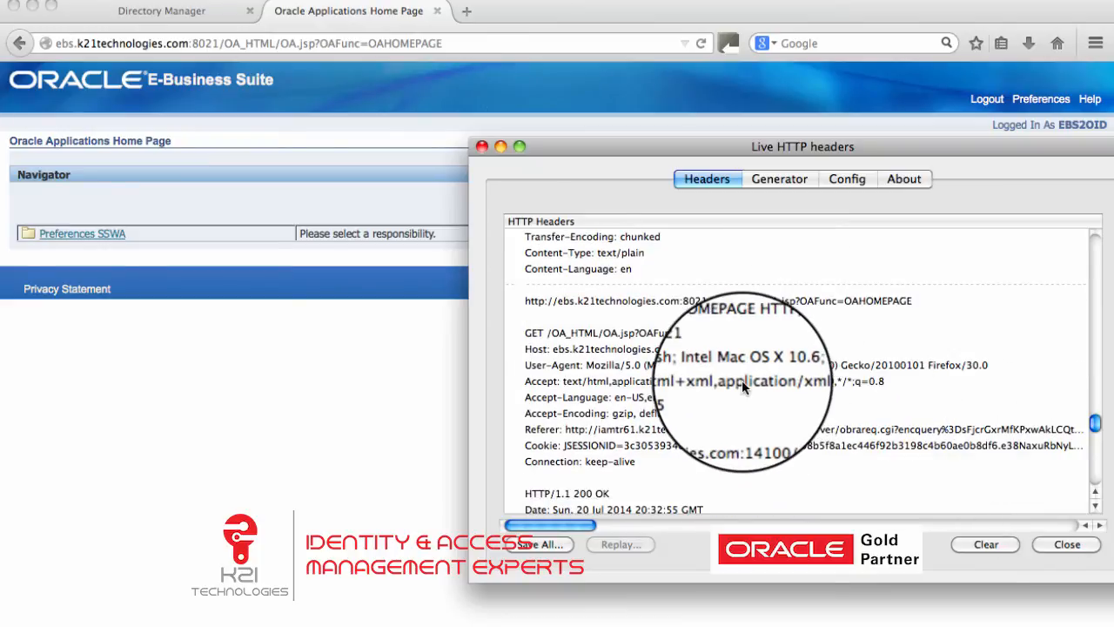